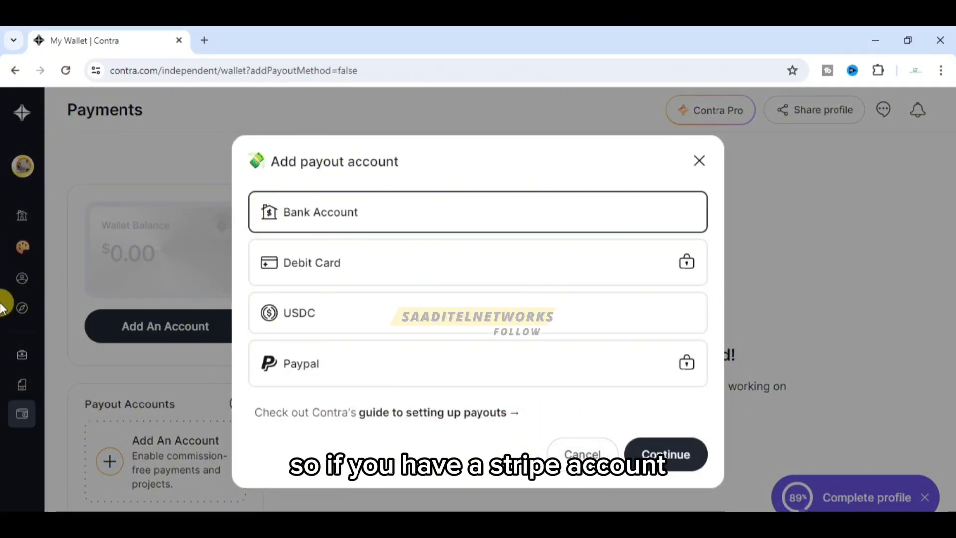
pyautogui.moveTo(6, 58)
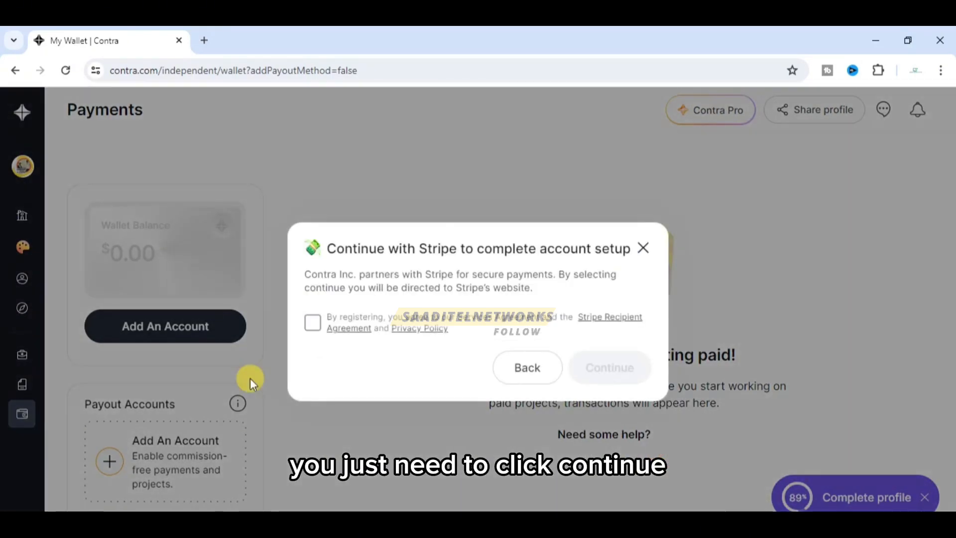
# - Accept the Stripe Recipient Agreement and continue to Stripe's sign-up page
pyautogui.click(313, 322)
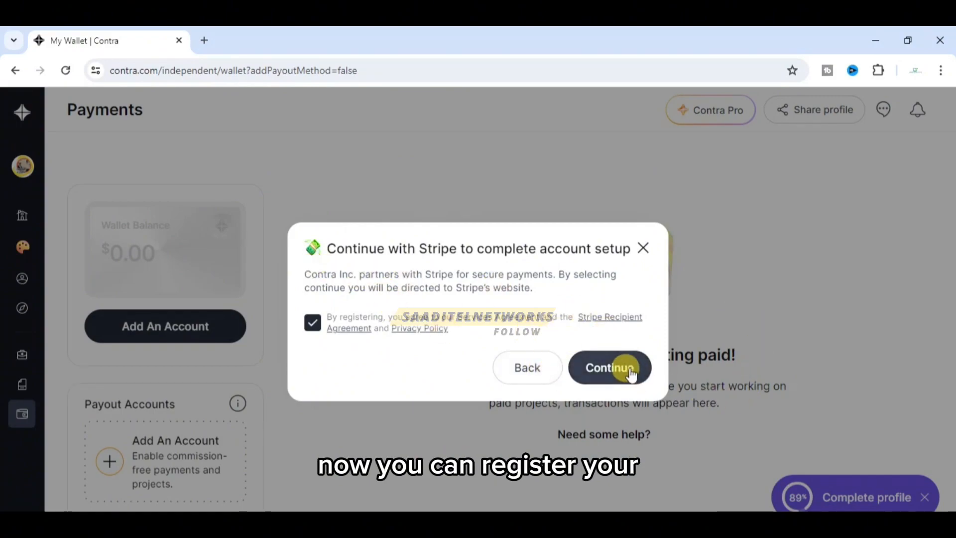
pyautogui.click(609, 367)
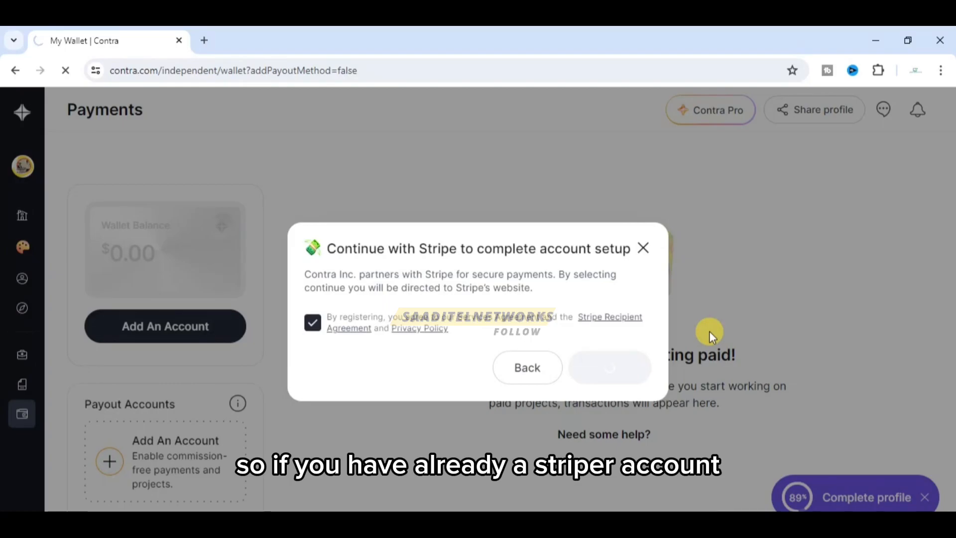
pyautogui.click(609, 367)
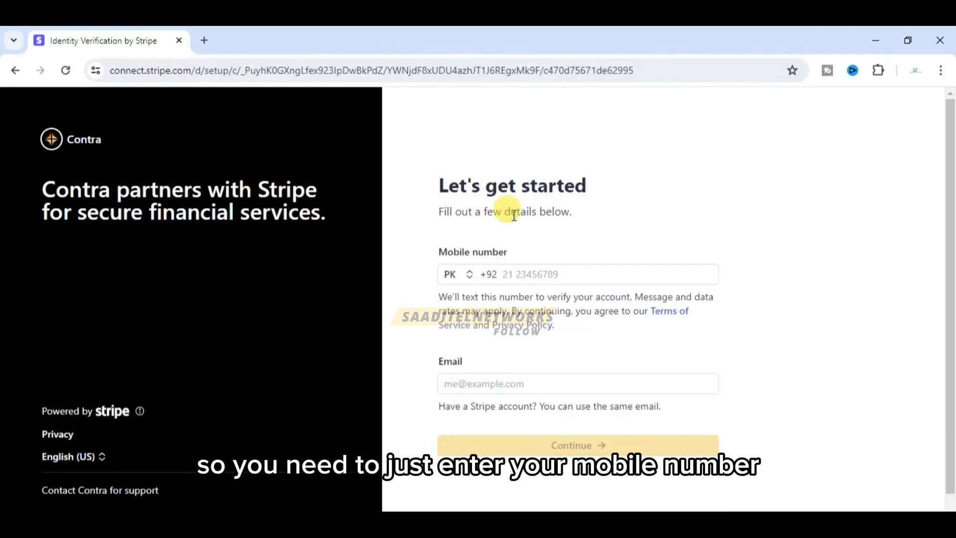
# - Enter a phone number in the Mobile number field on Stripe's 'Let's get started' form
pyautogui.click(579, 274)
pyautogui.write('1234 56789')
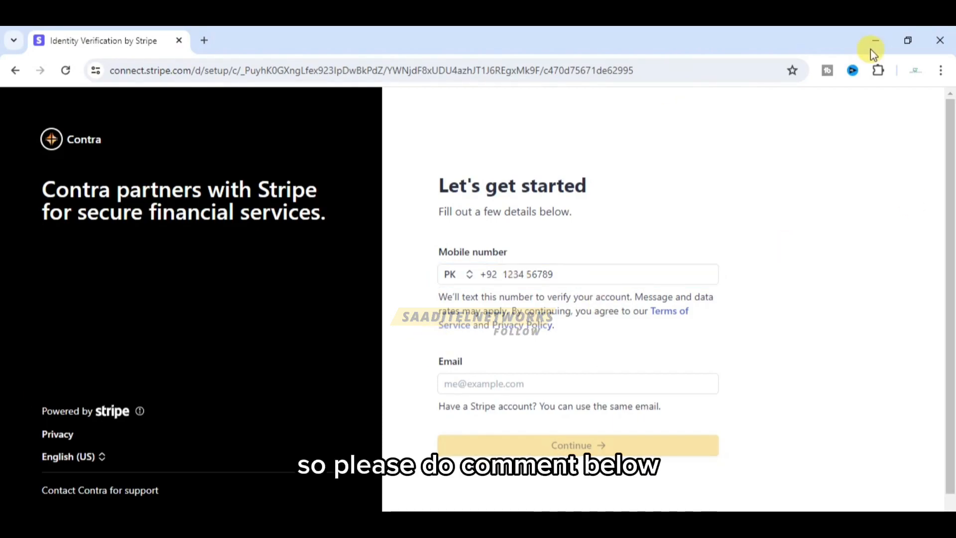
pyautogui.moveTo(601, 446)
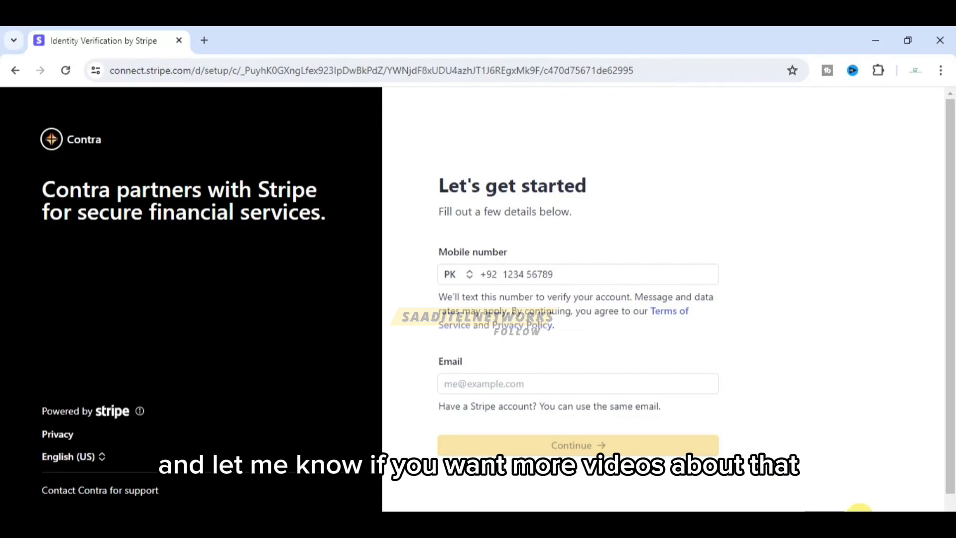
pyautogui.moveTo(561, 267)
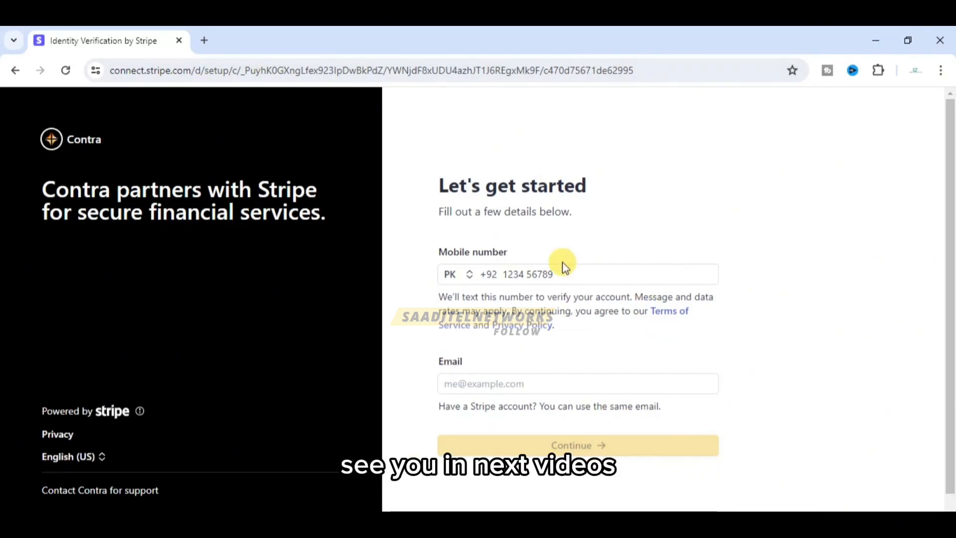